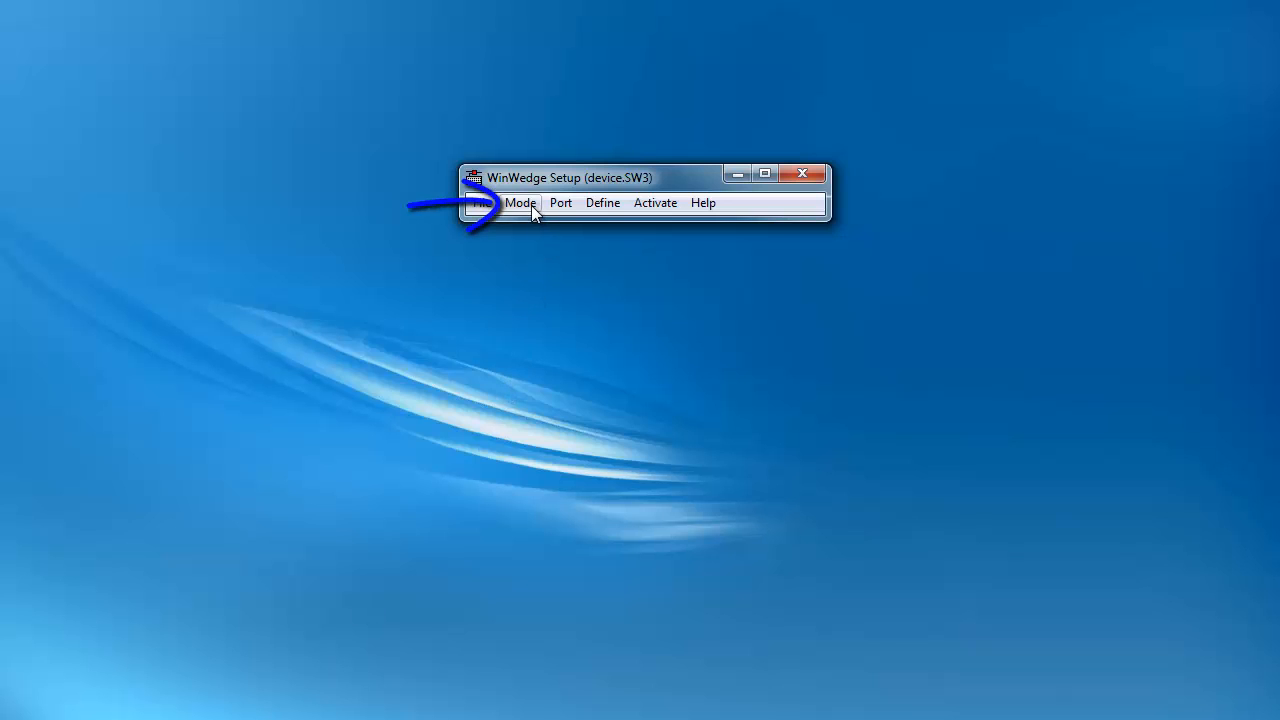
# - Open the input record editor, accepting default record events and a comma-delimited two-field record
pyautogui.click(520, 202)
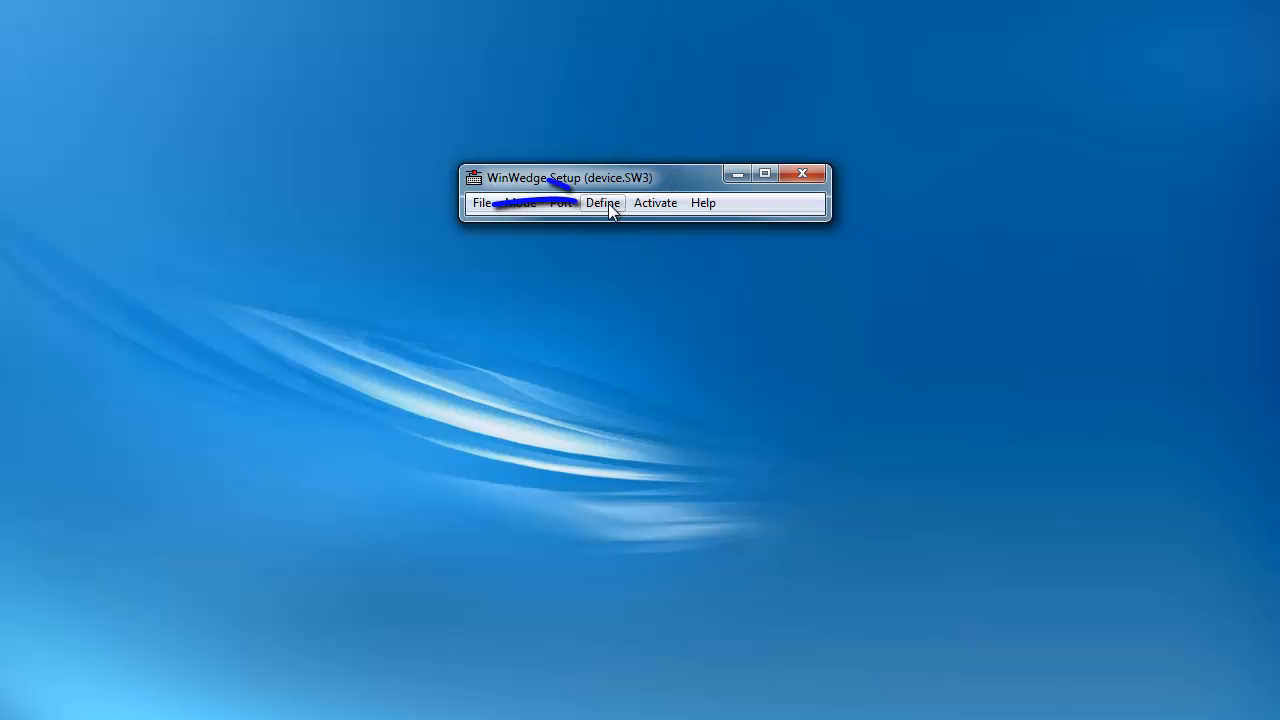
pyautogui.click(602, 202)
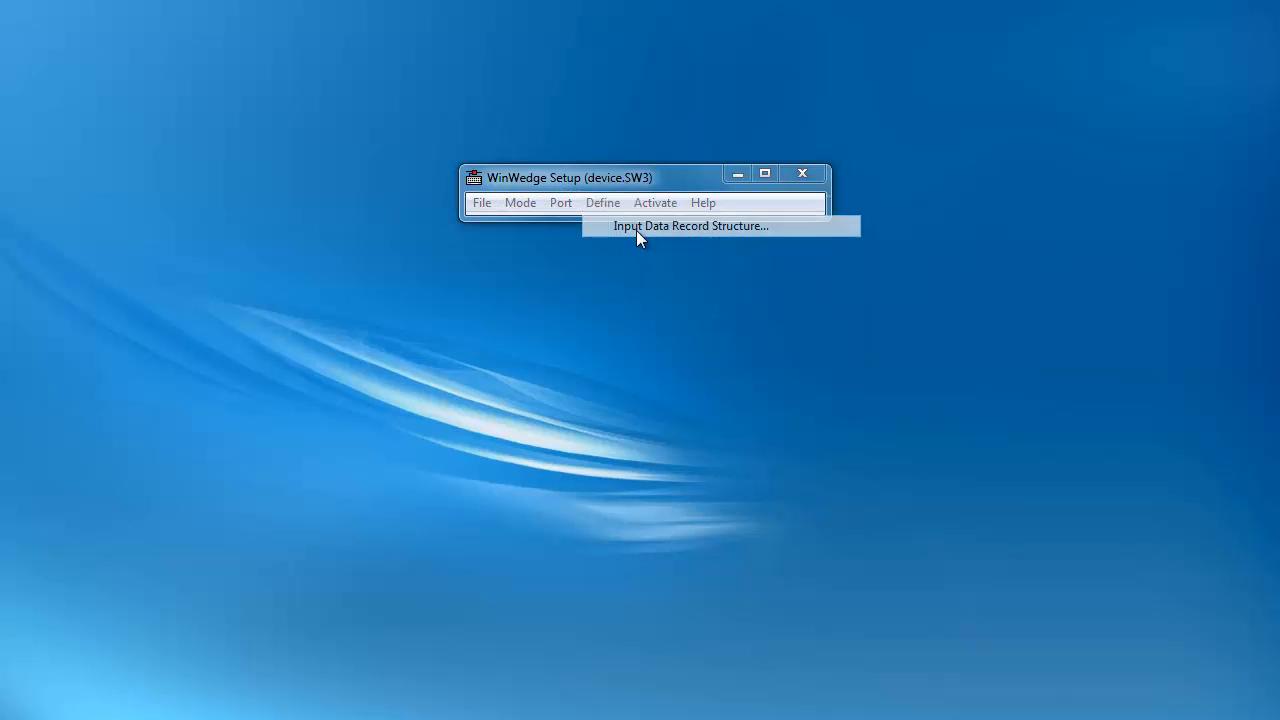
pyautogui.click(690, 225)
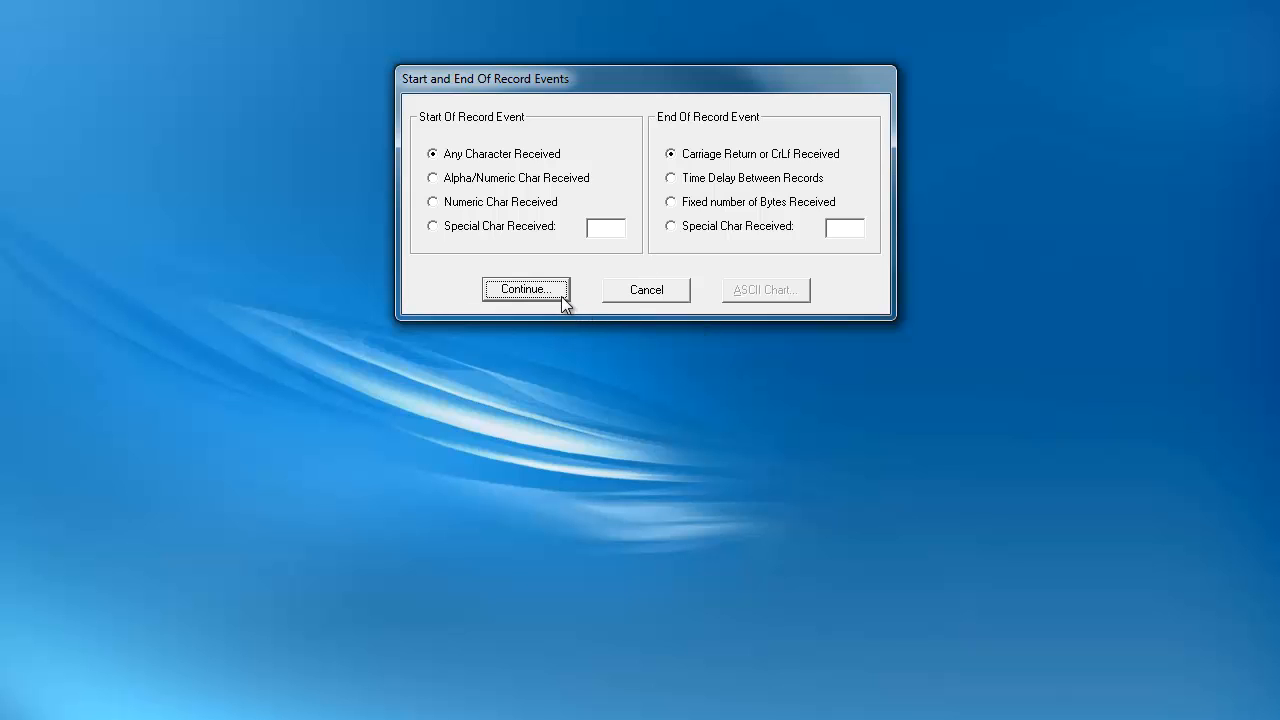
pyautogui.click(525, 289)
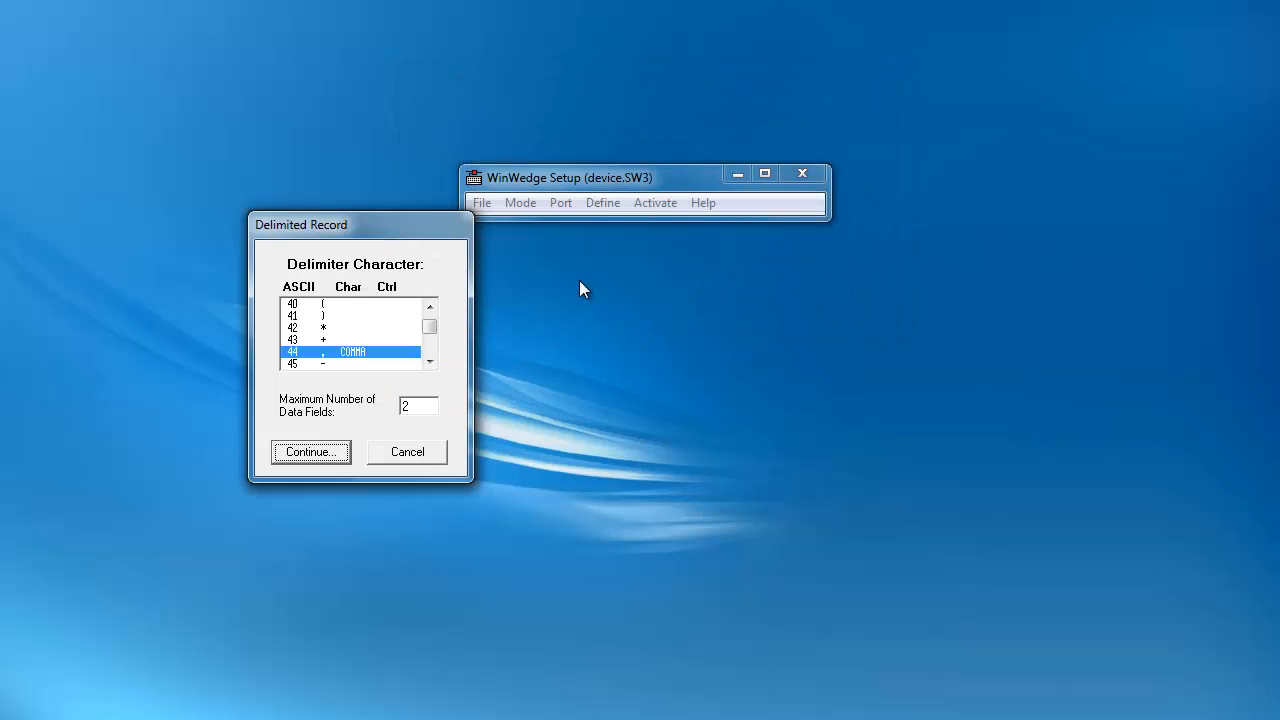
pyautogui.click(310, 451)
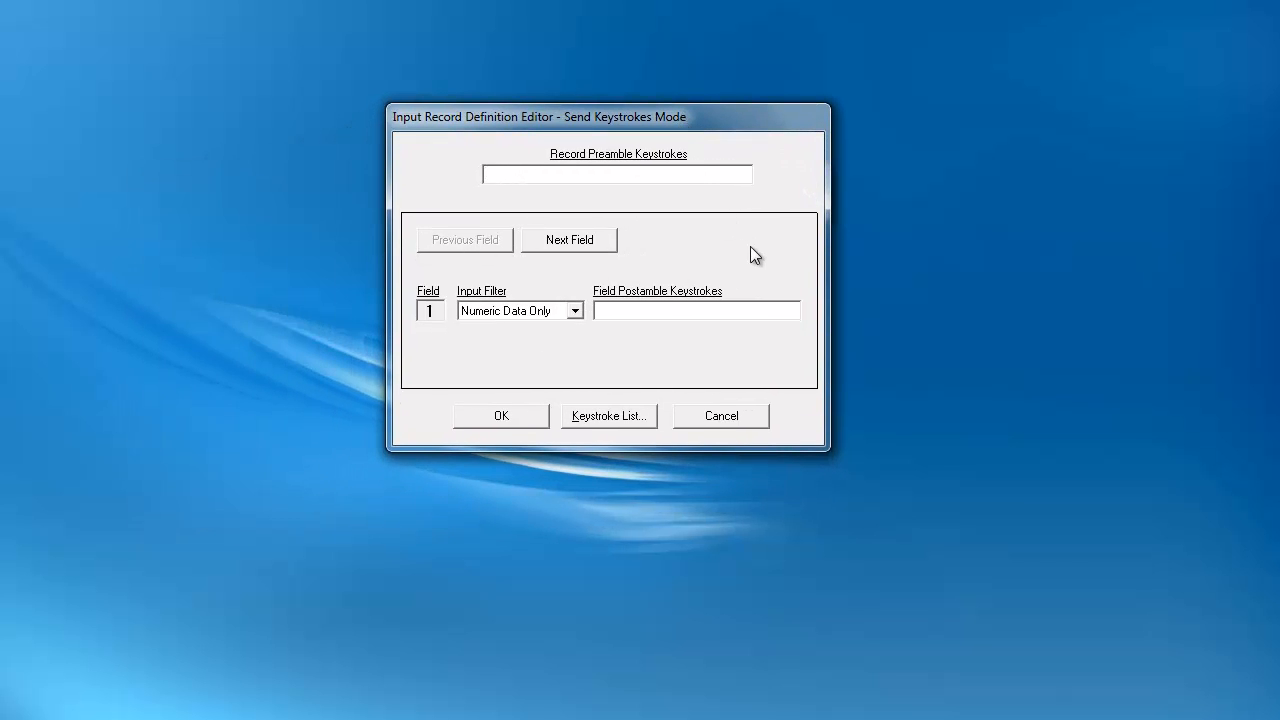
pyautogui.moveTo(950, 250)
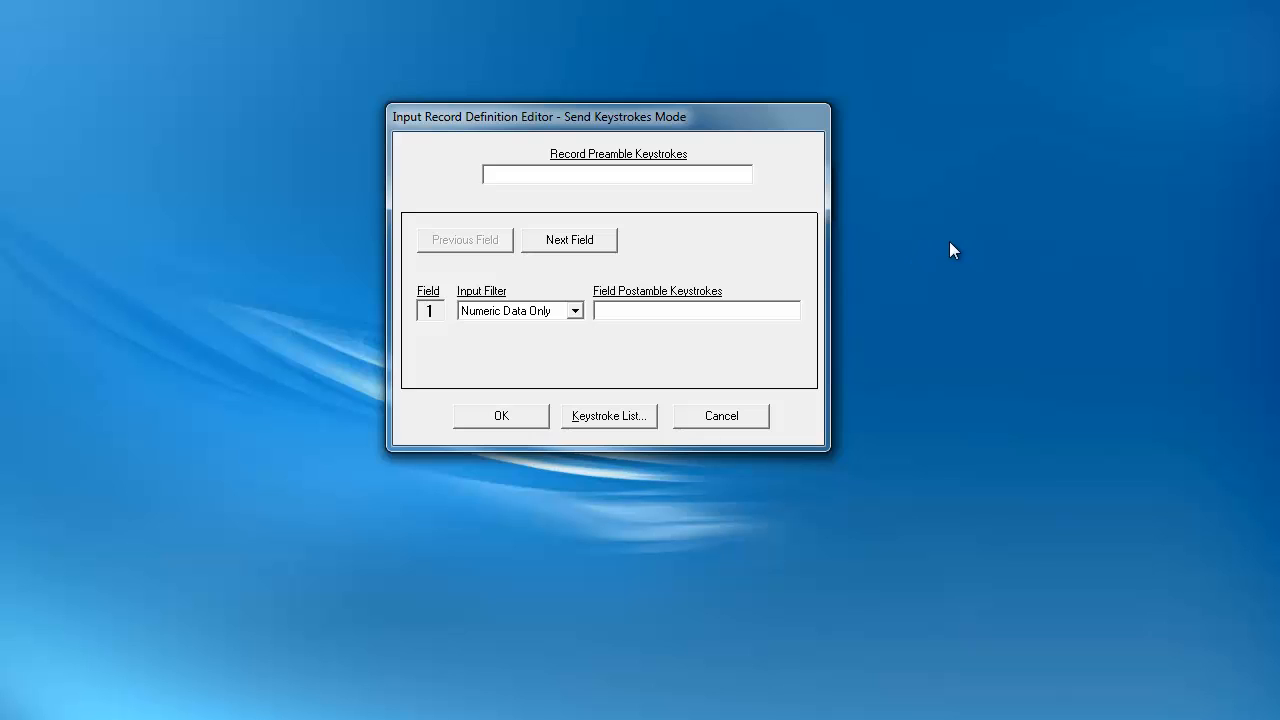
# - Focus the Record Preamble Keystrokes box and view the taltech.com date/time keyword reference
pyautogui.click(617, 173)
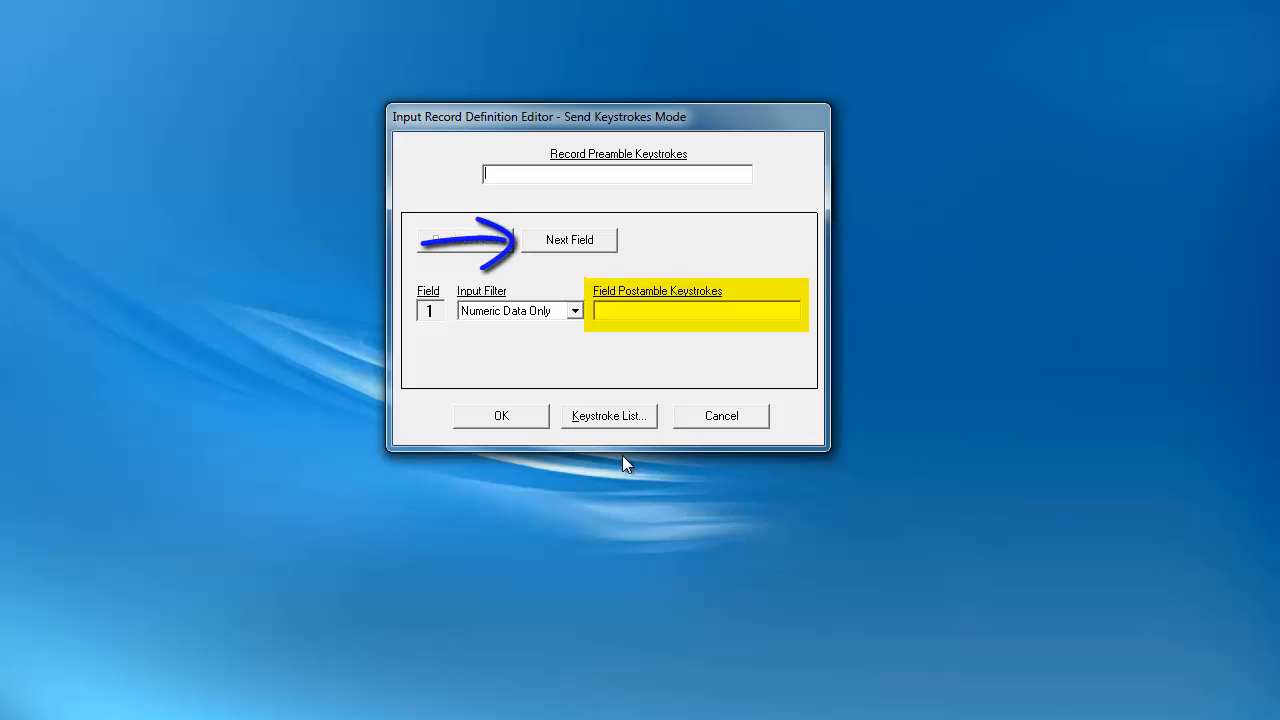
pyautogui.click(568, 240)
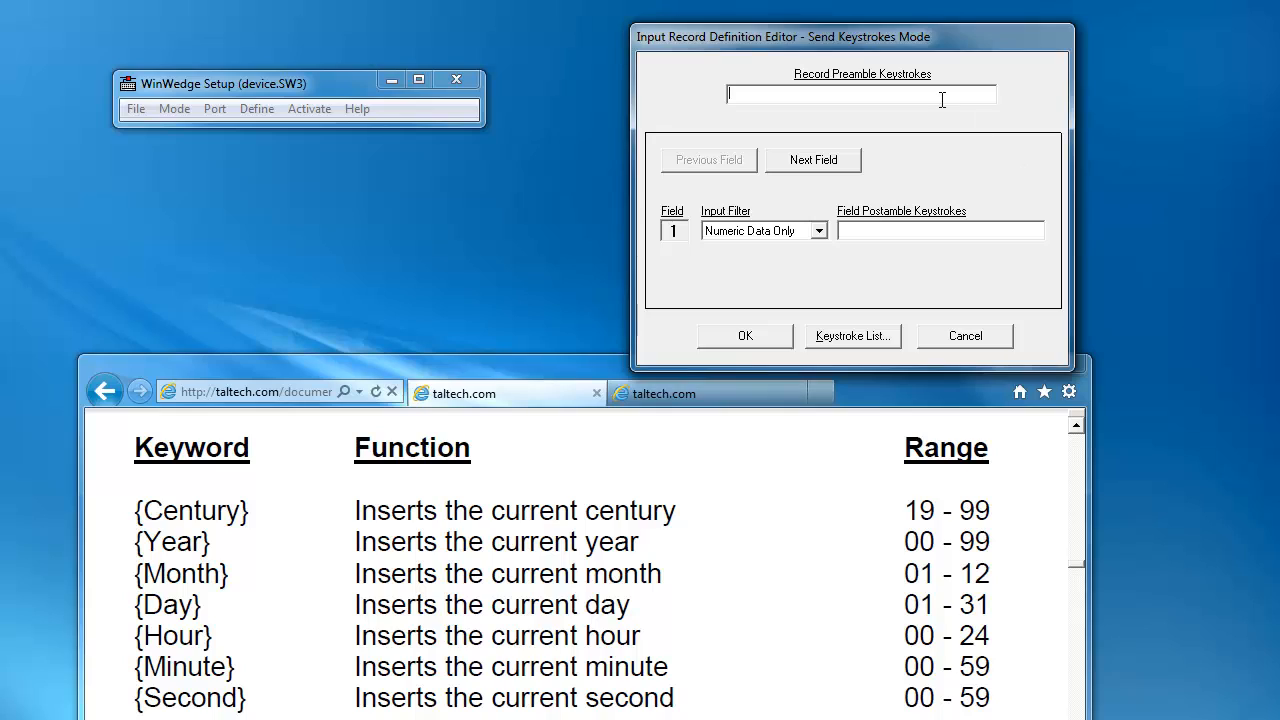
# - Enter the date keywords {Month}/{Day}/{Year} into the record preamble
pyautogui.write('{Month}')
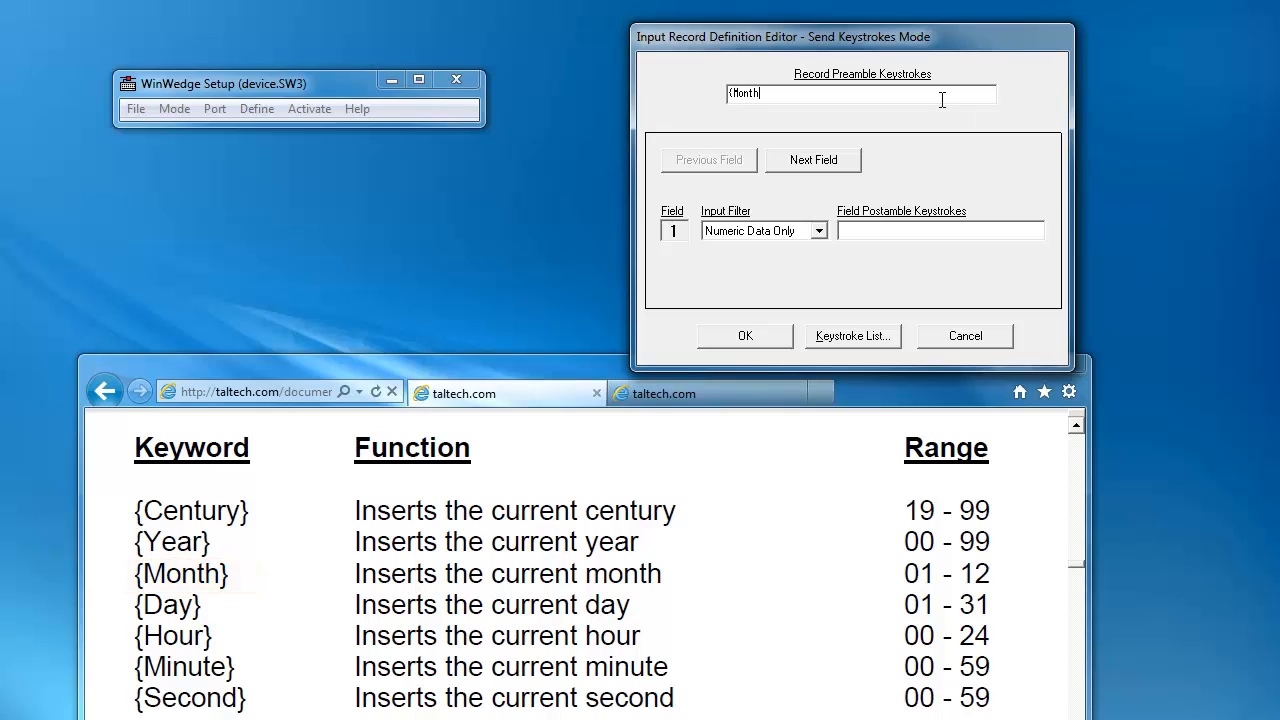
pyautogui.write('/')
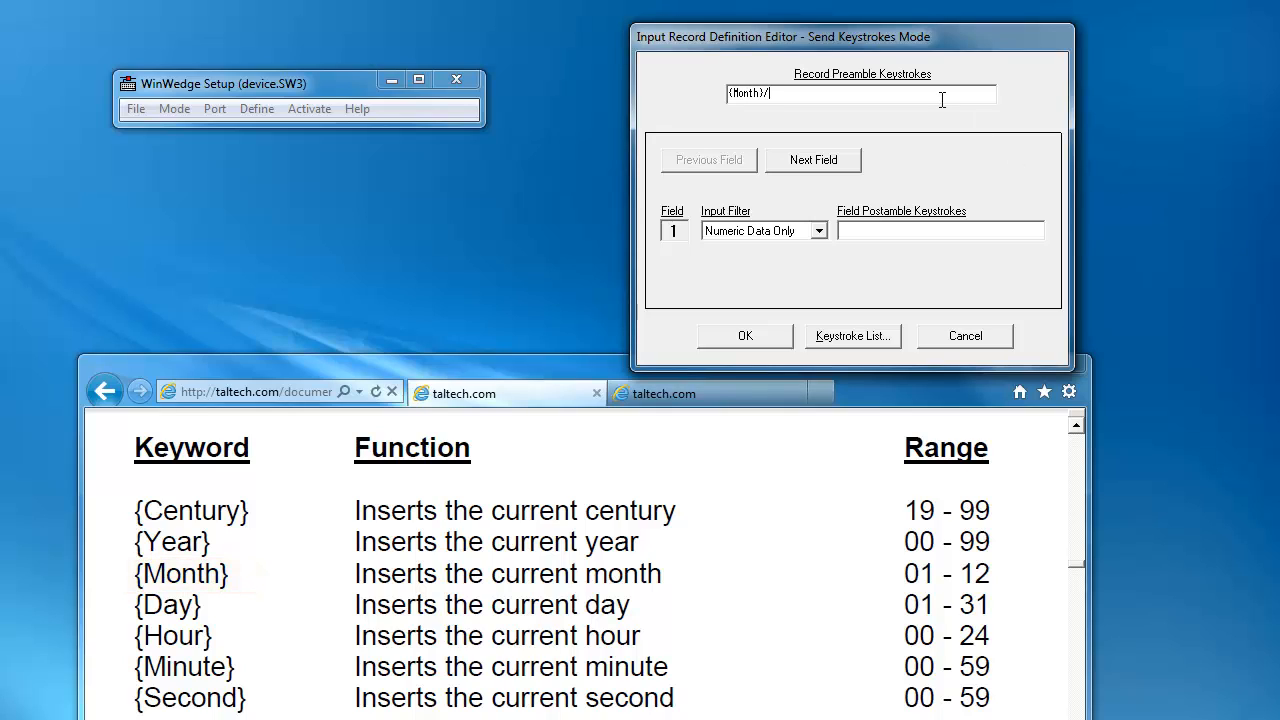
pyautogui.write('{Day')
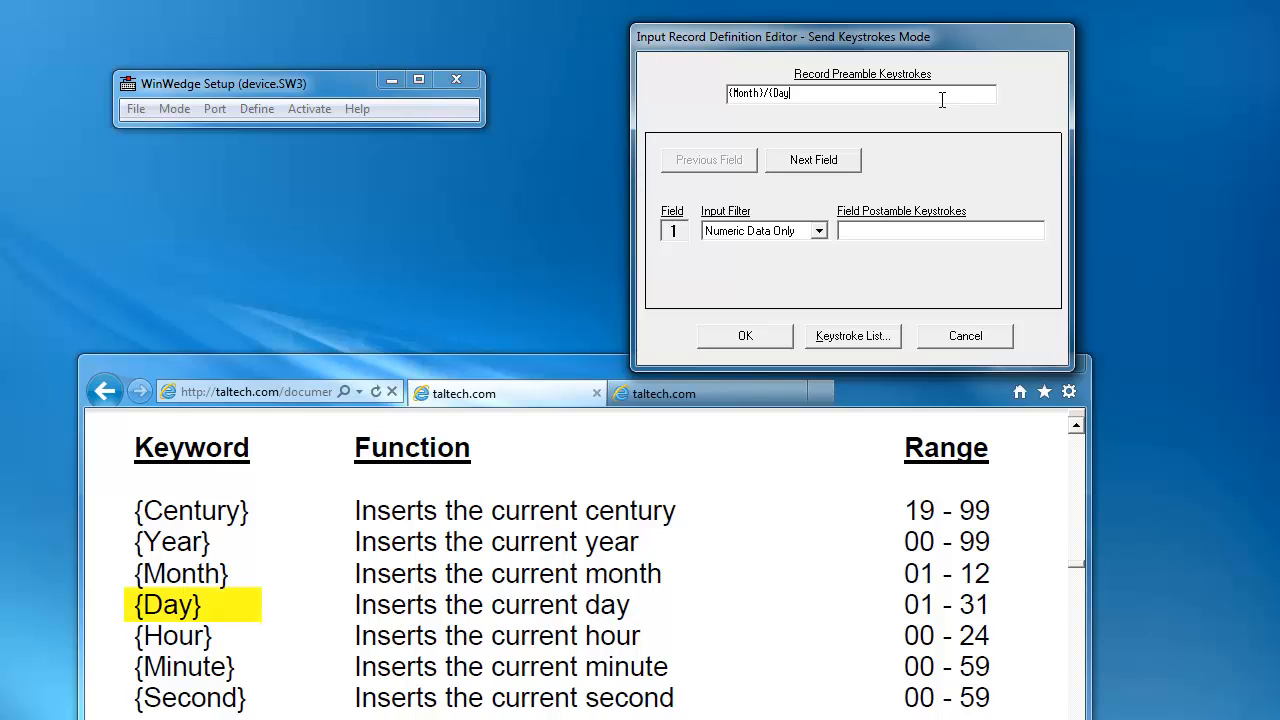
pyautogui.write('/{Year')
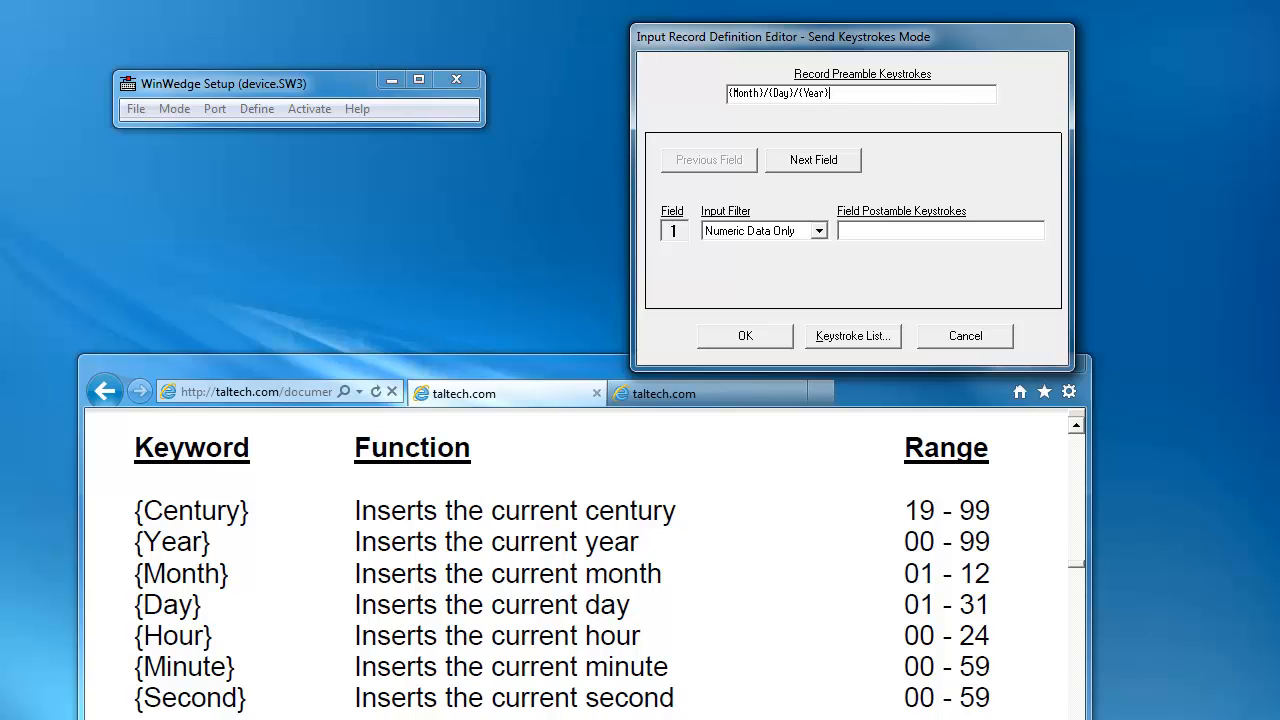
# - Append the time keywords {Hour}:{Minute}:{Second} after the date in the record preamble
pyautogui.doubleClick(171, 635)
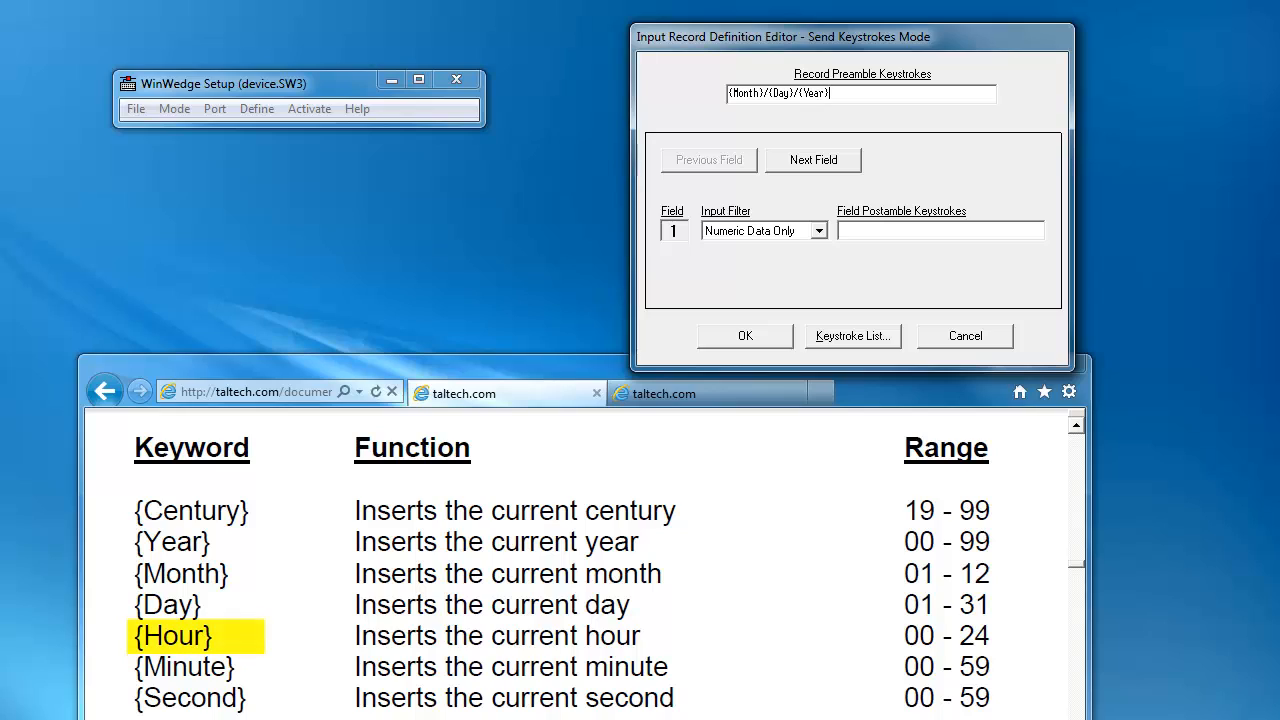
pyautogui.write('{Hour')
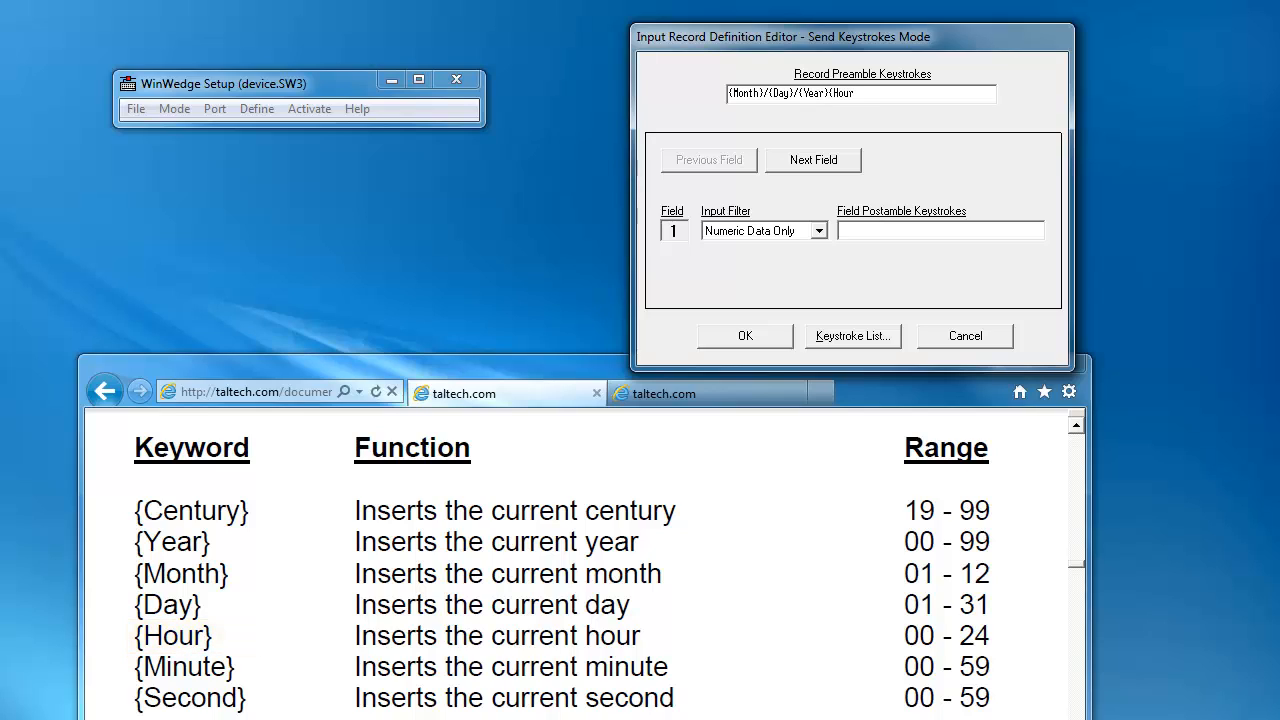
pyautogui.write(':{')
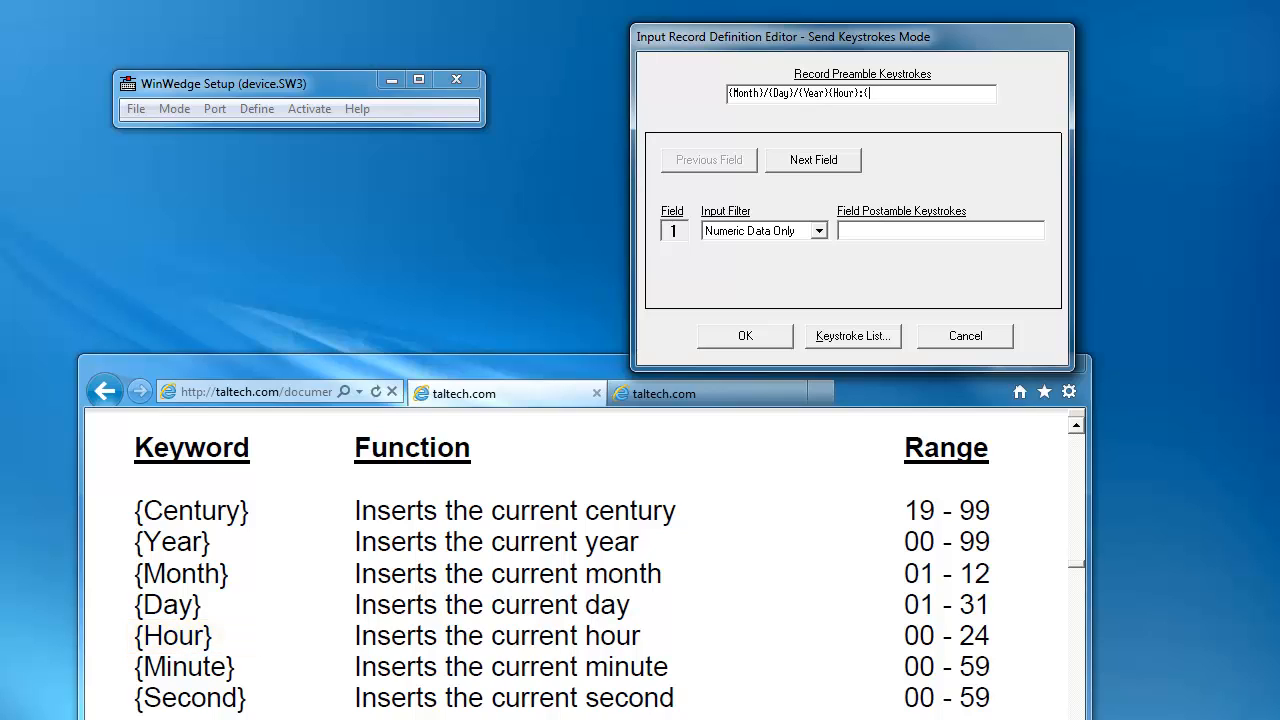
pyautogui.write('{Minute}')
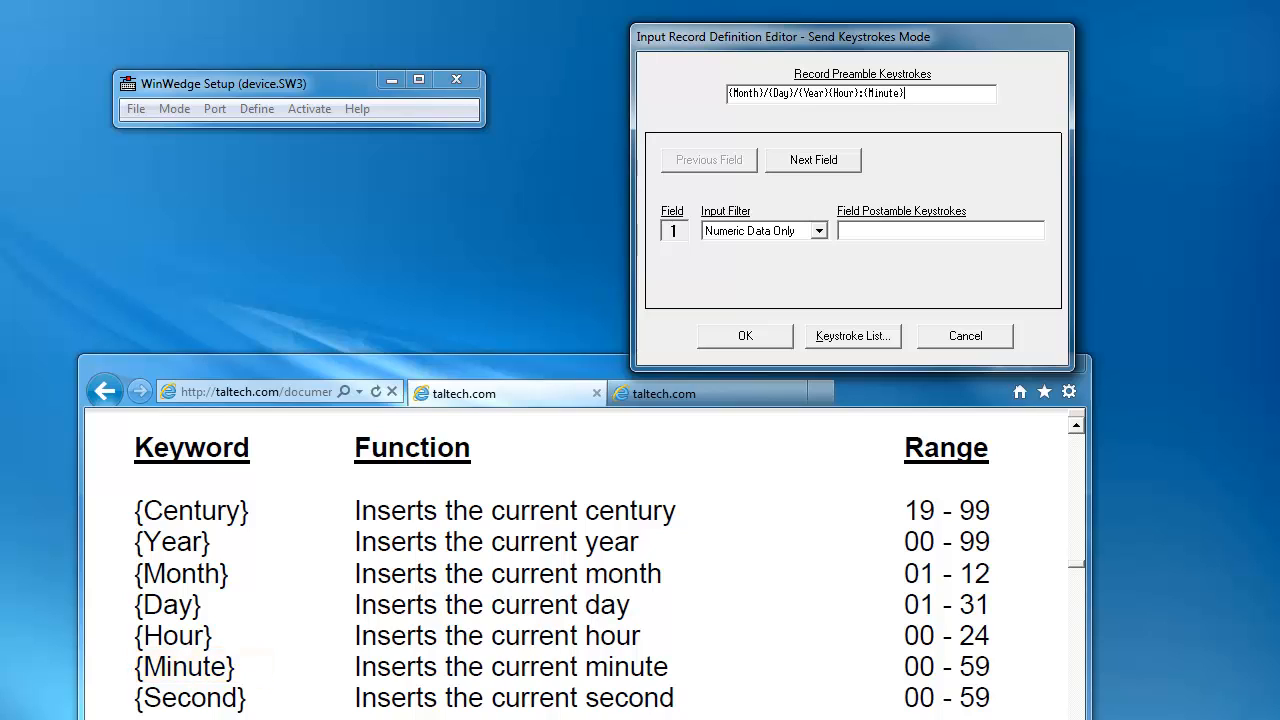
pyautogui.write('{Second')
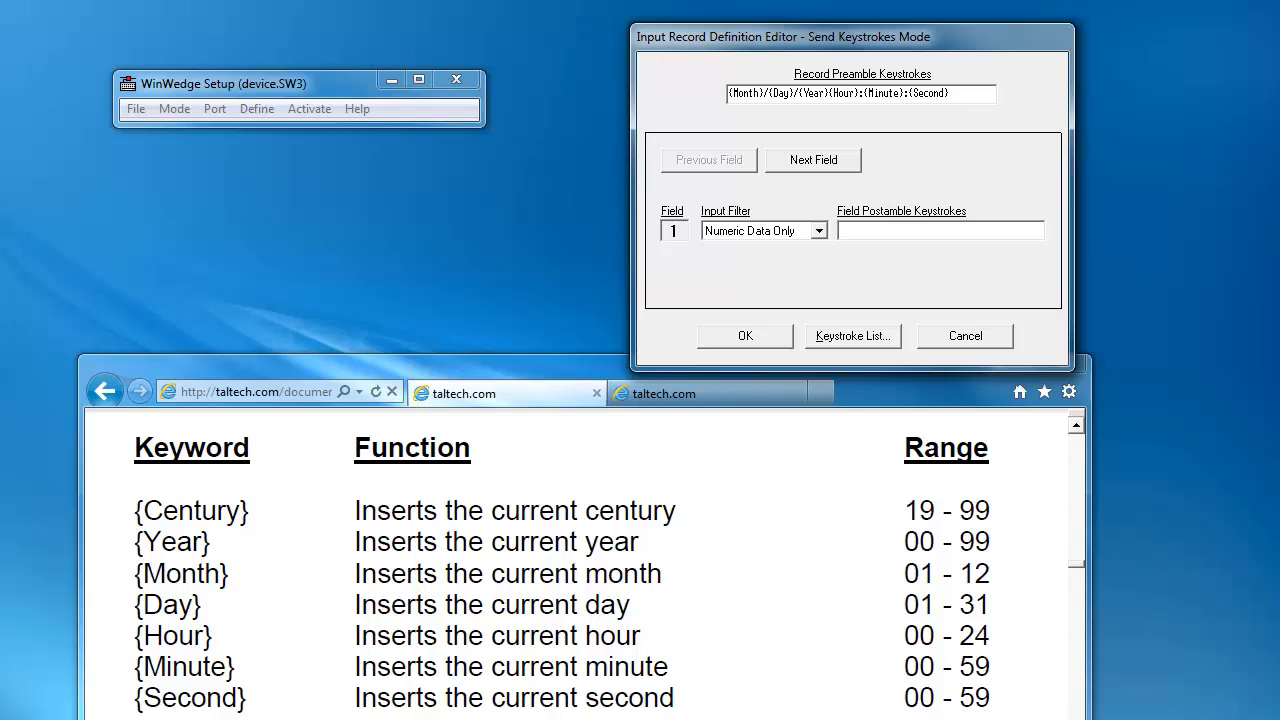
pyautogui.click(950, 93)
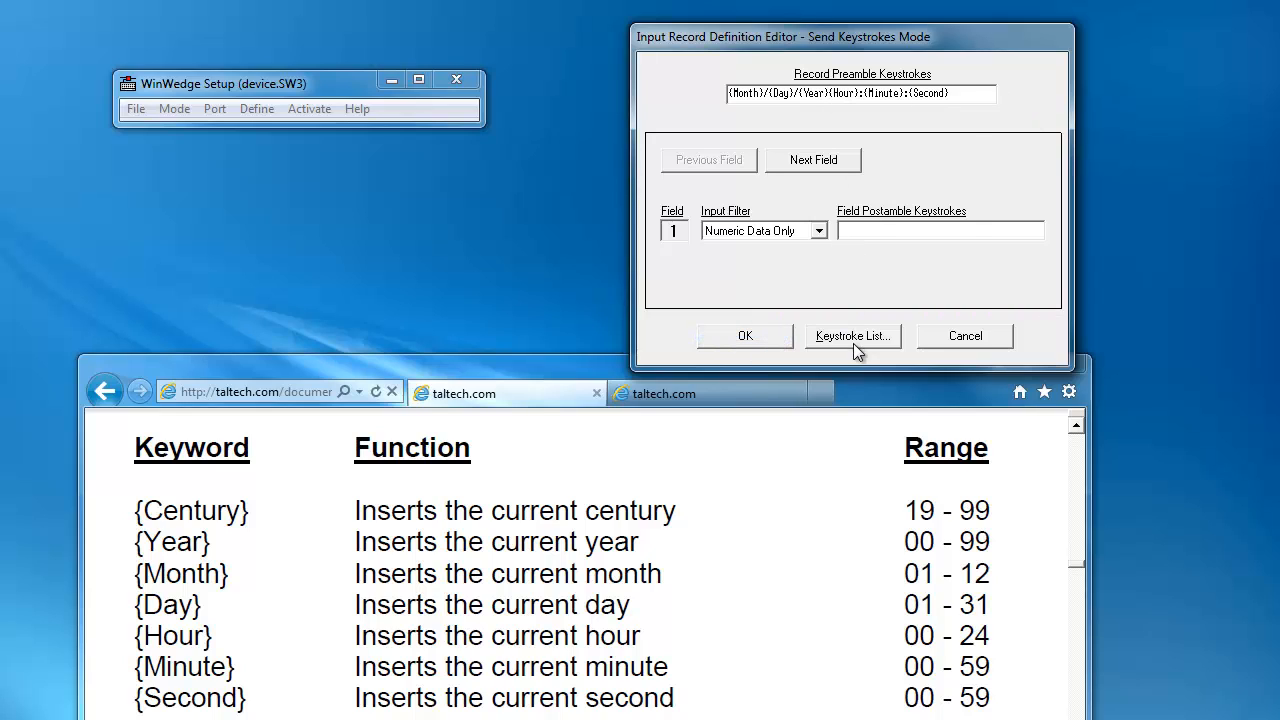
# - Insert {TAB} keystrokes after {Year} and after {Second} in the record preamble
pyautogui.click(852, 335)
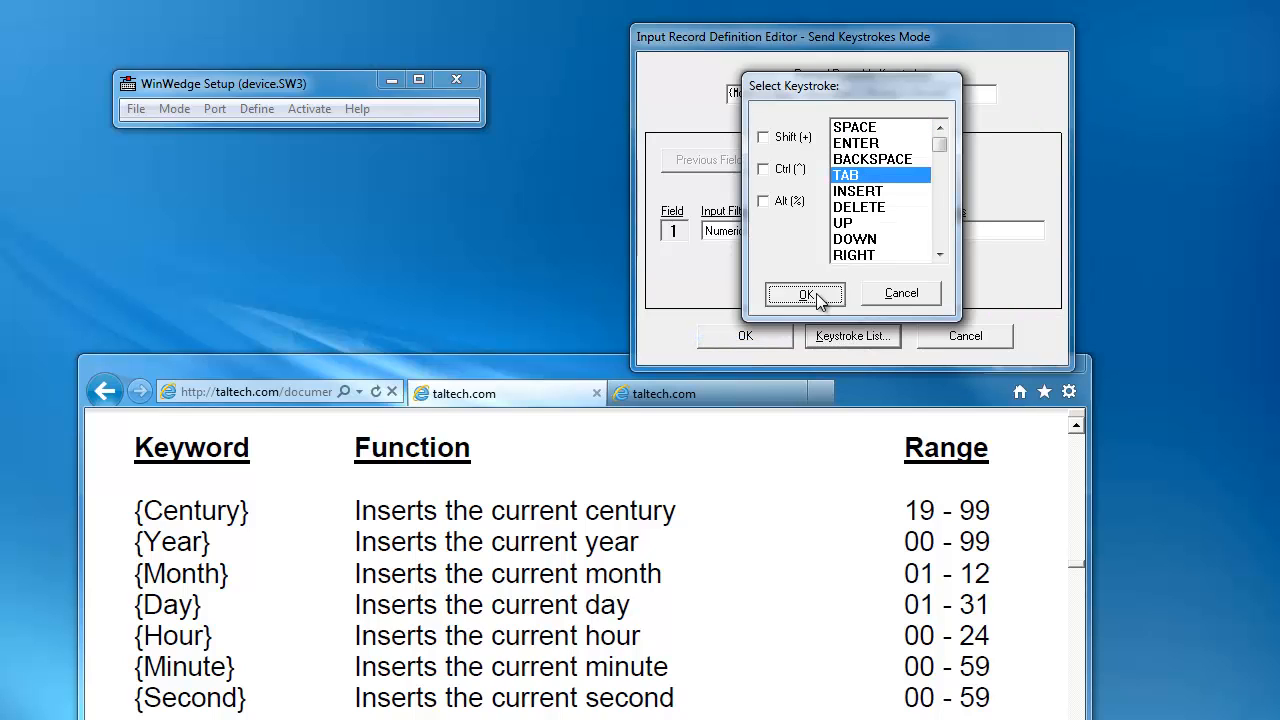
pyautogui.click(806, 293)
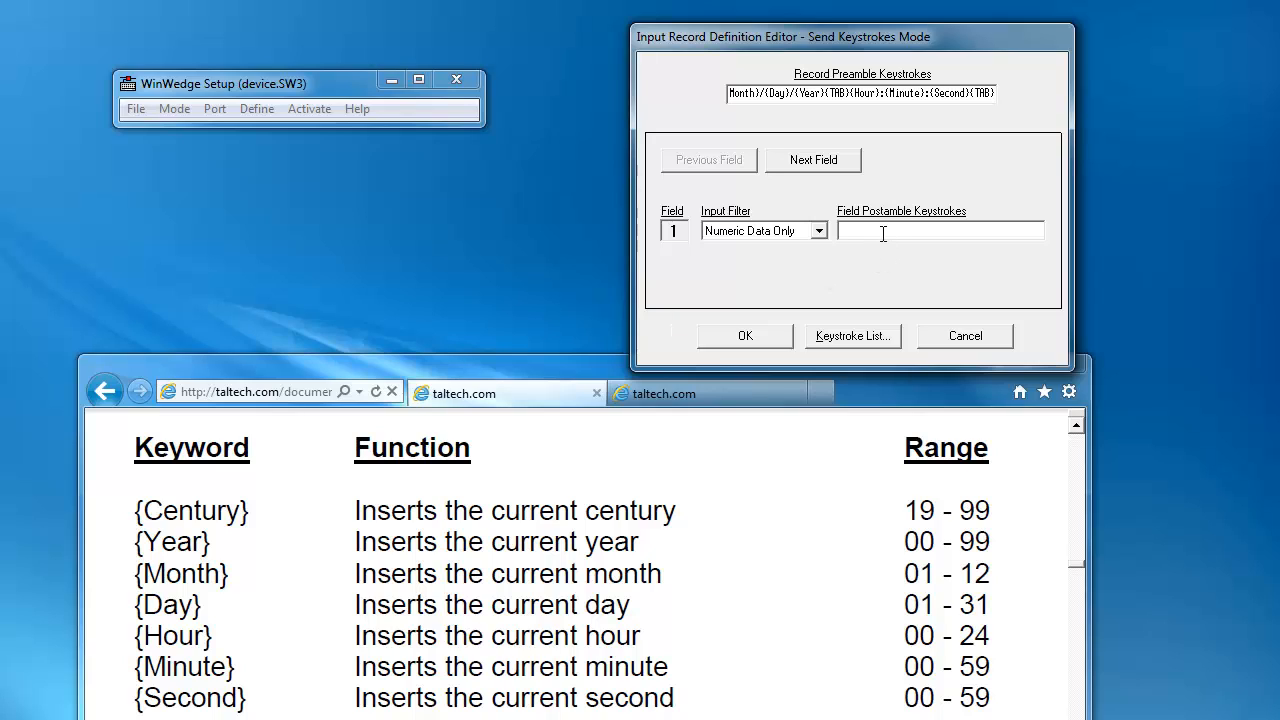
# - Give field 1 a TAB postamble and field 2 DOWN and LEFT arrow postamble keystrokes
pyautogui.click(852, 335)
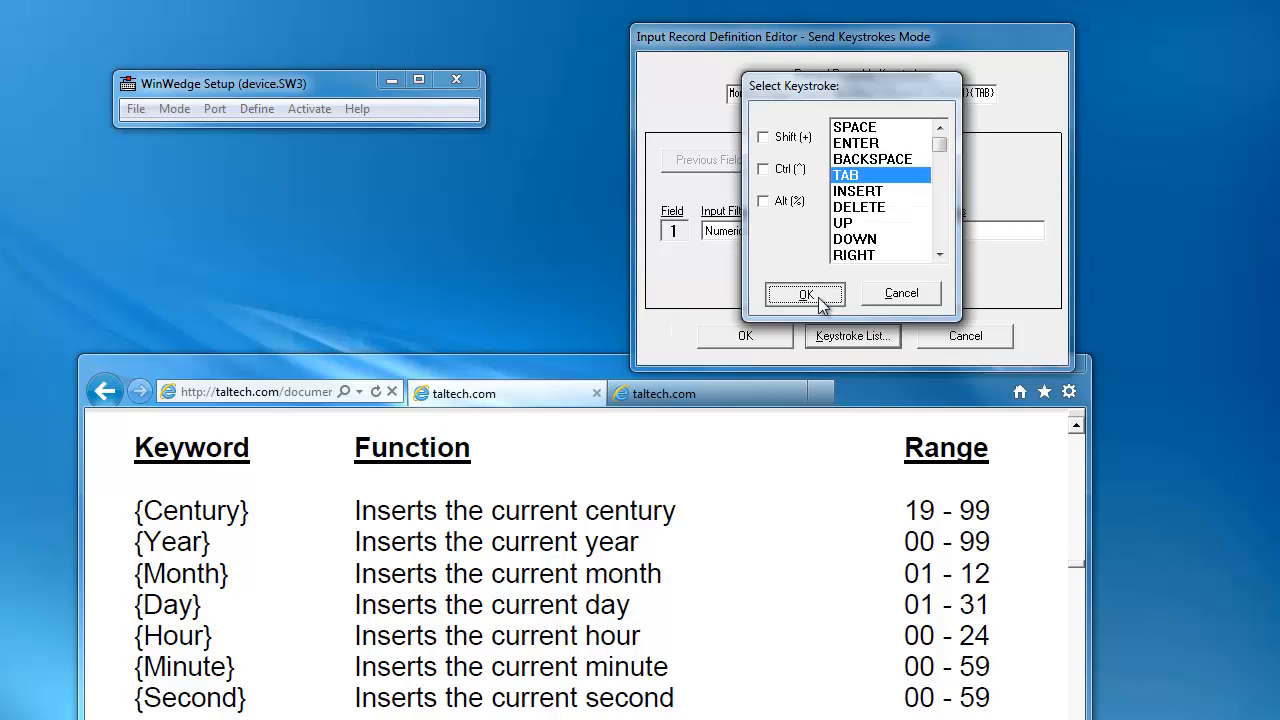
pyautogui.click(805, 293)
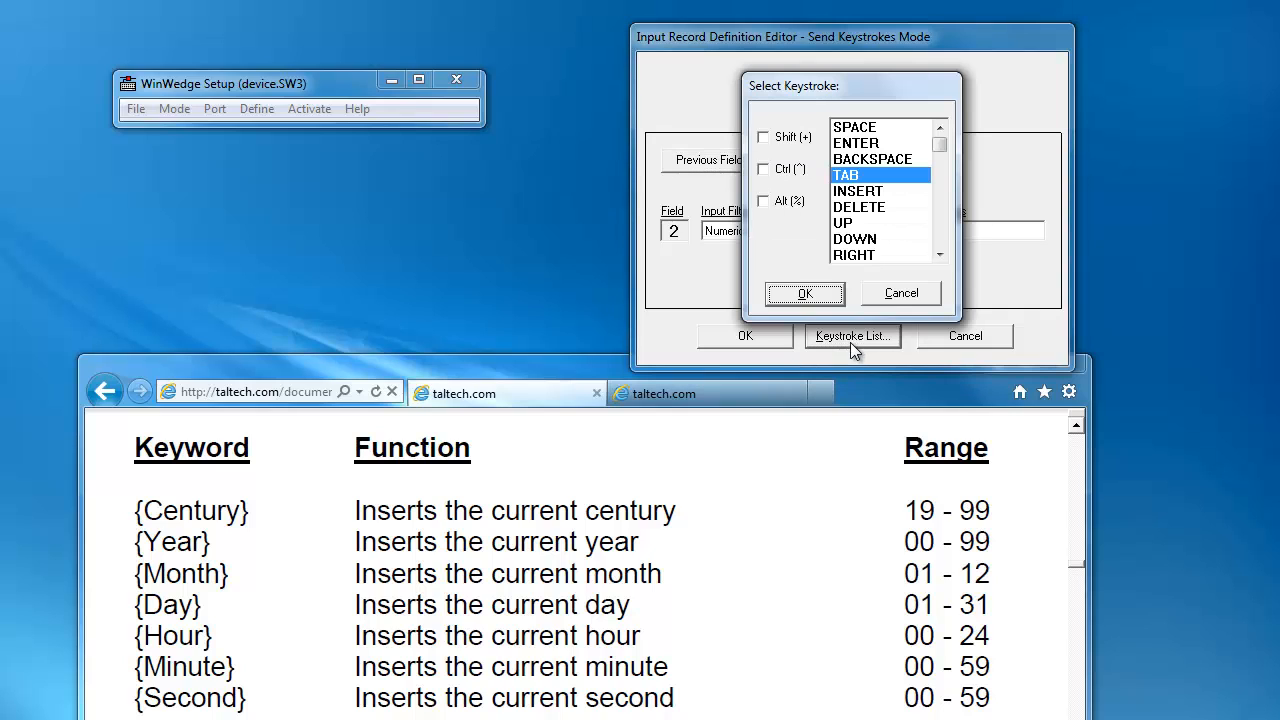
pyautogui.click(854, 238)
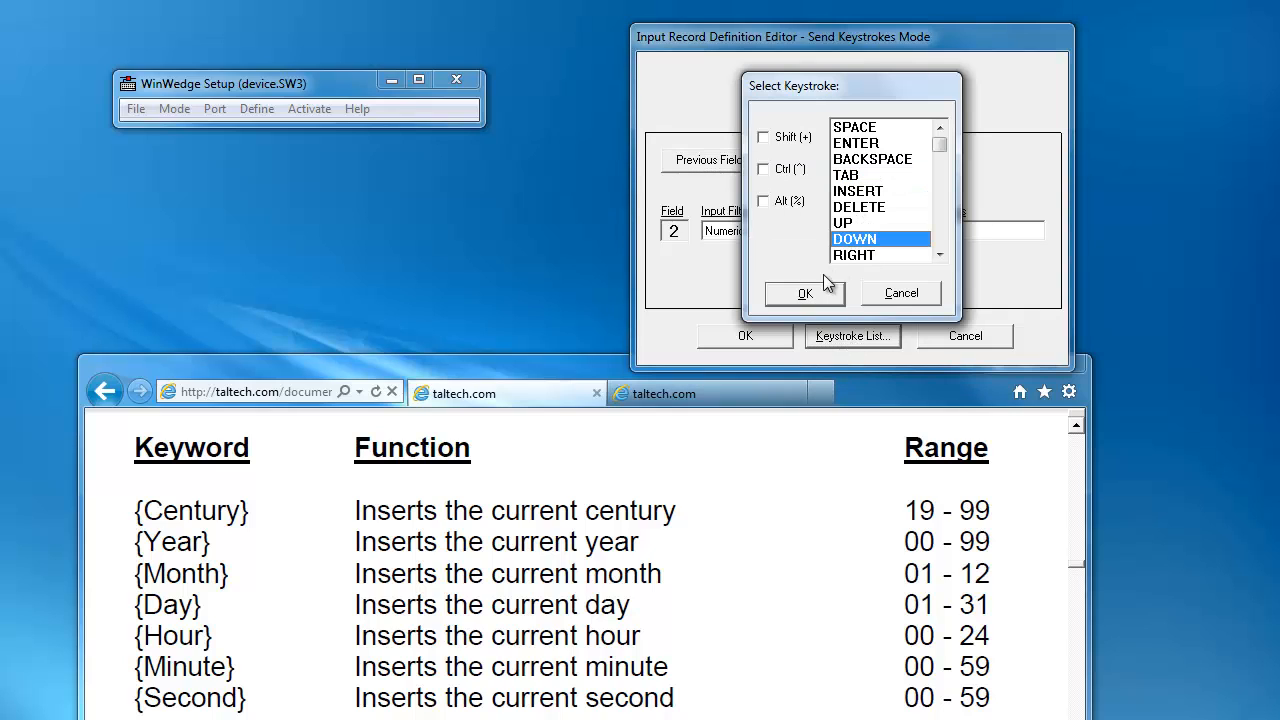
pyautogui.moveTo(878, 160)
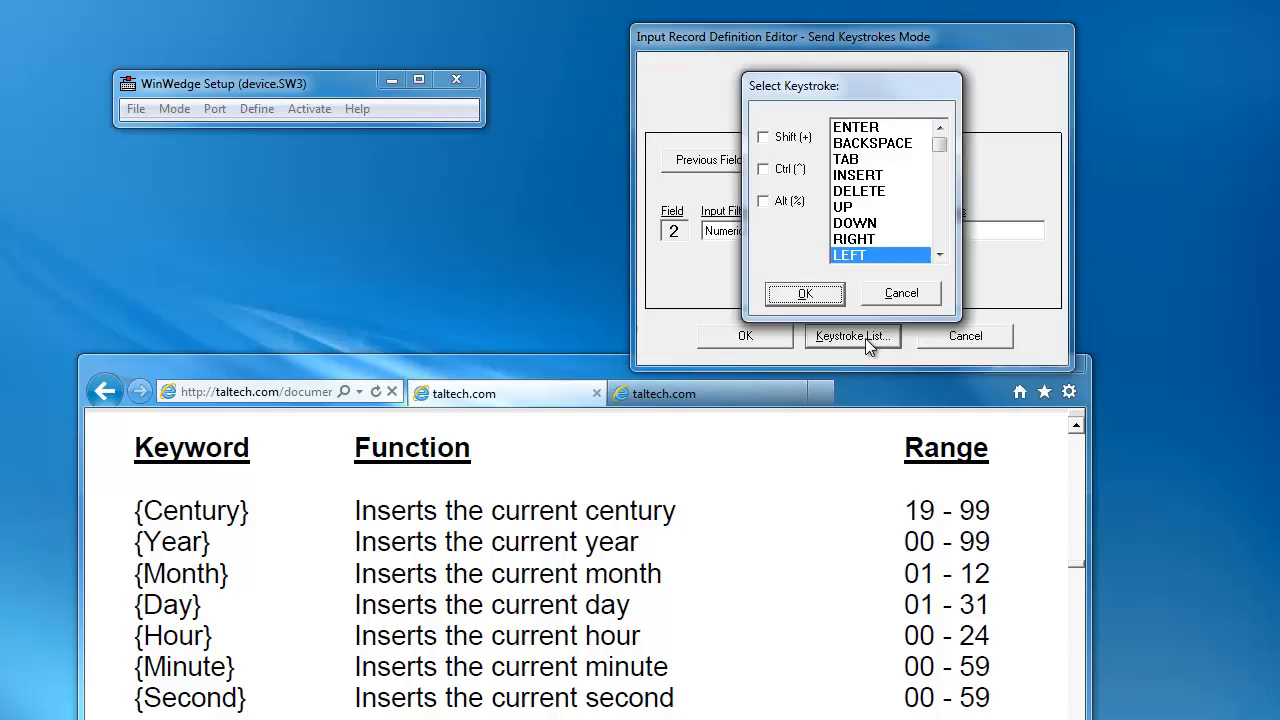
pyautogui.click(804, 293)
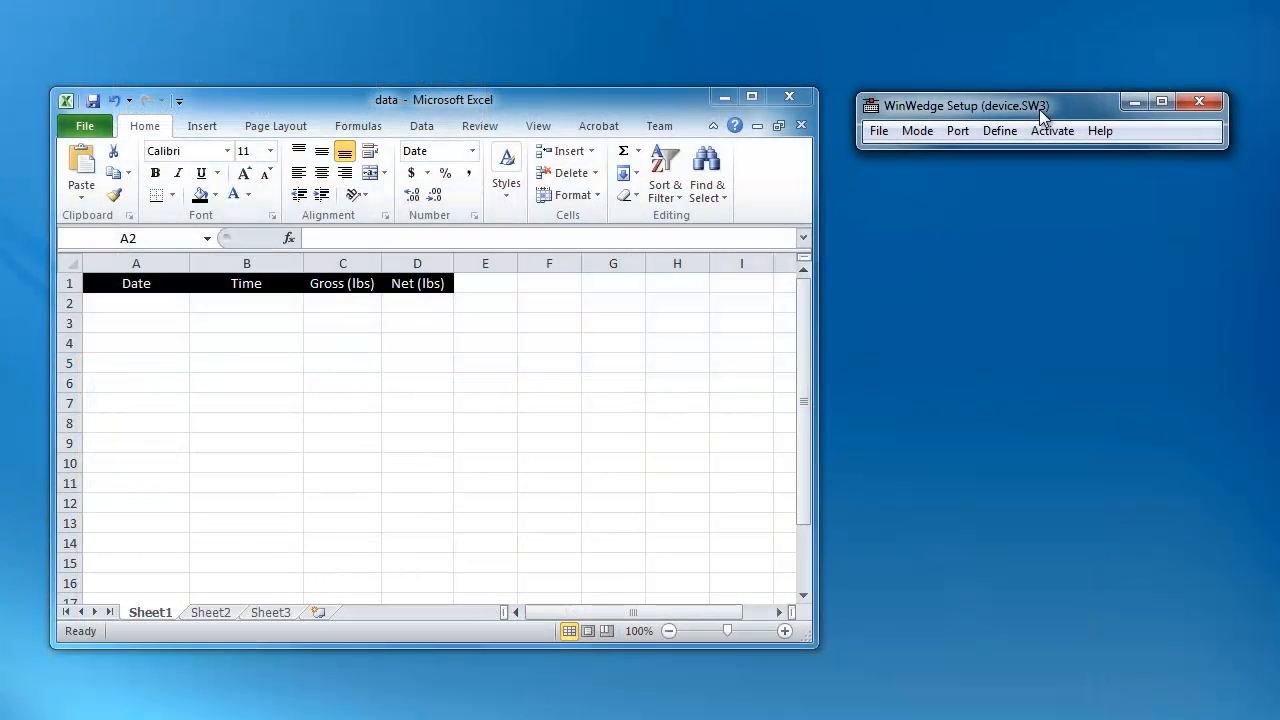
# - Start WinWedge in Test Mode on COM2 and select cell A2 in the Excel data sheet
pyautogui.click(1051, 131)
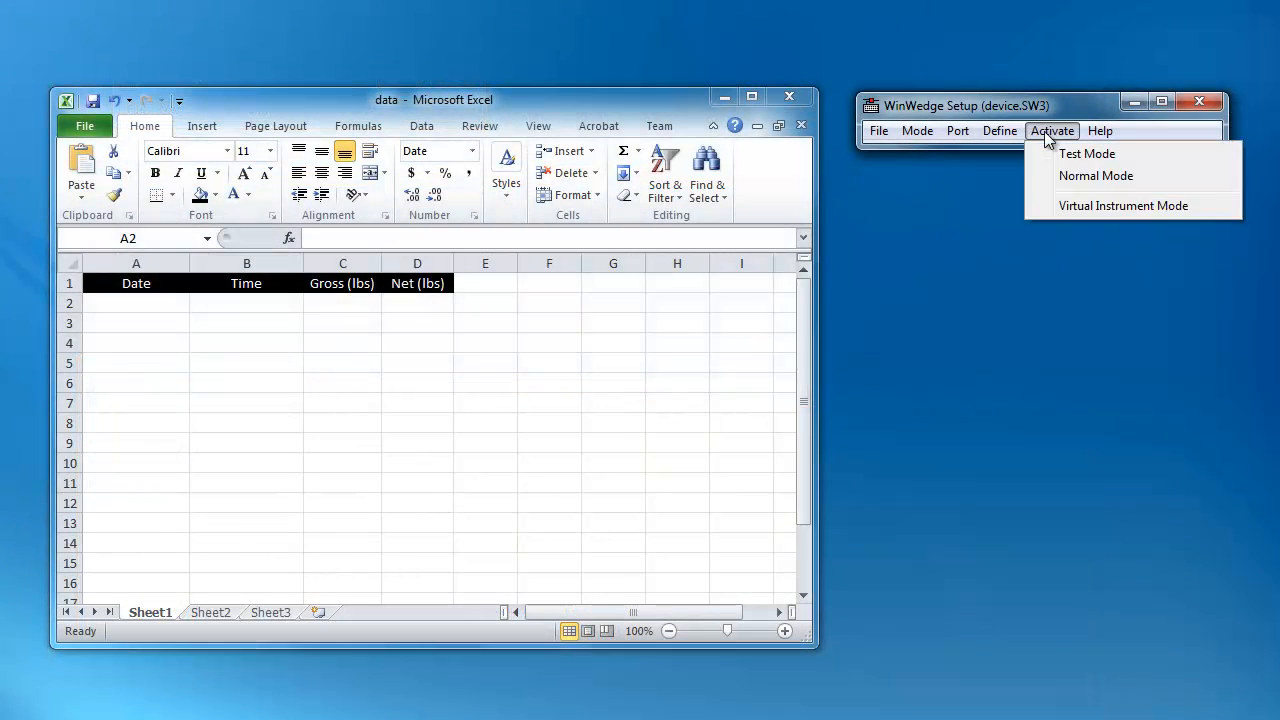
pyautogui.moveTo(1086, 154)
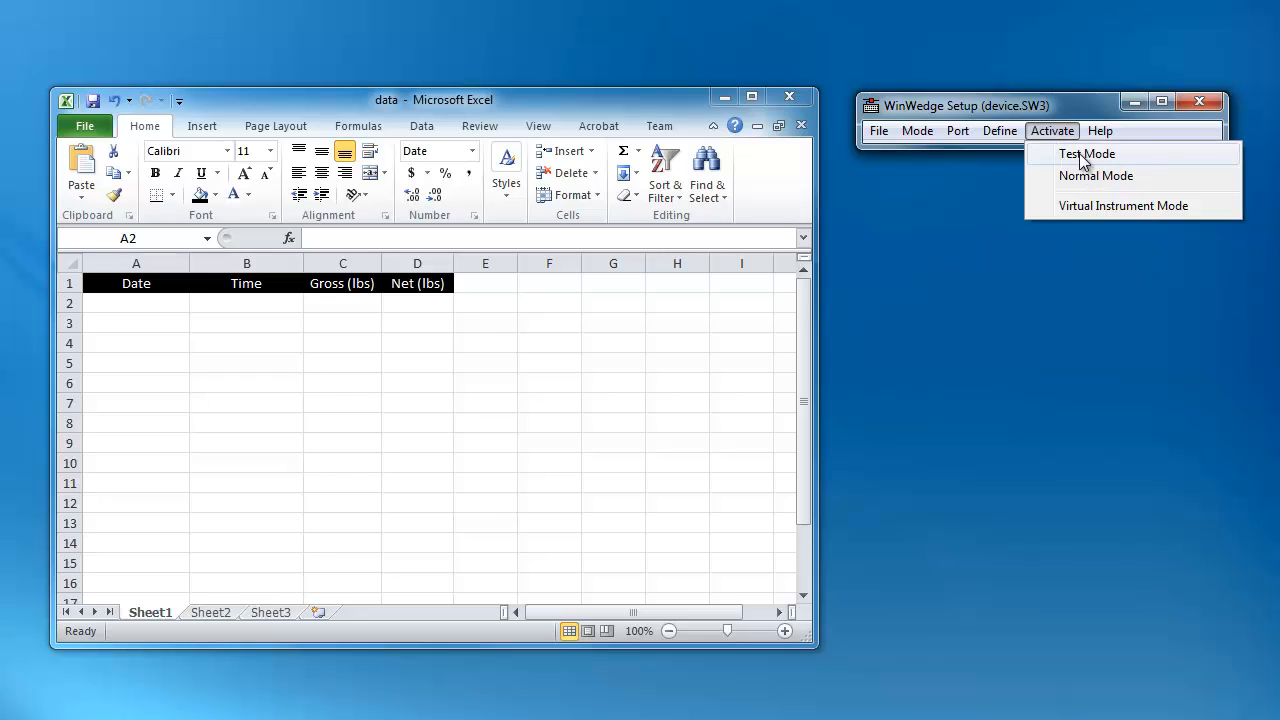
pyautogui.click(1086, 153)
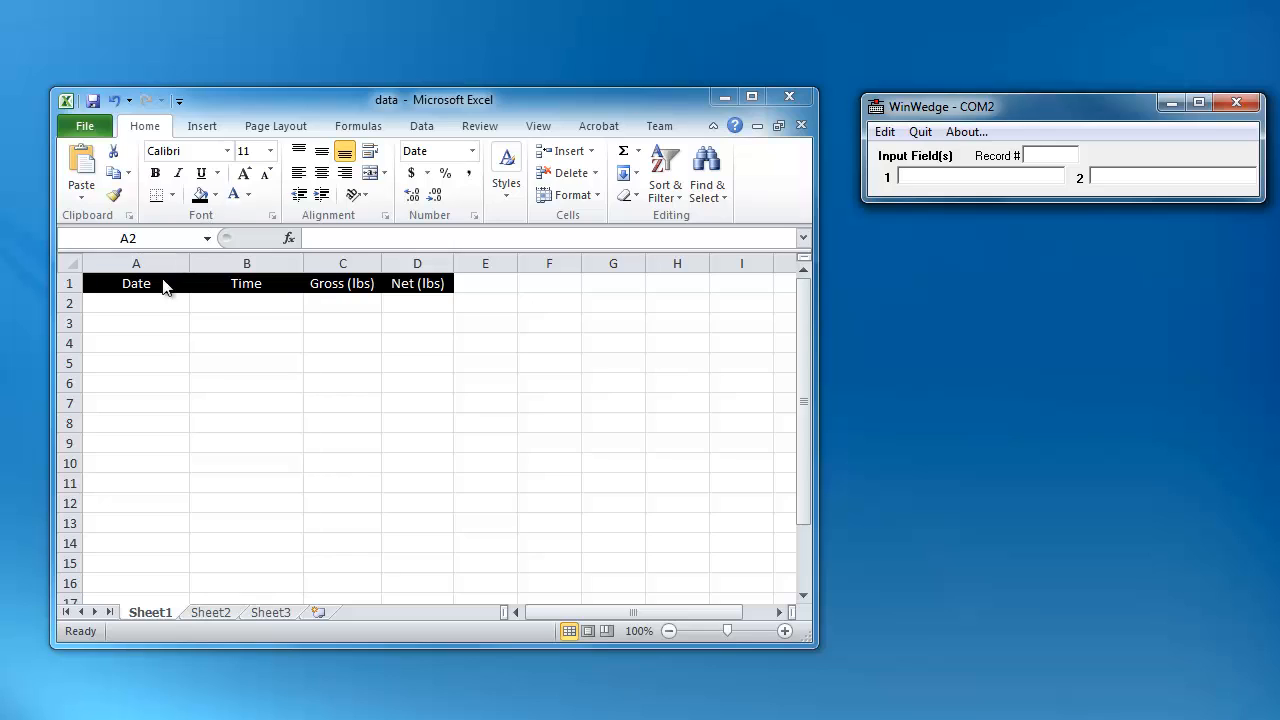
pyautogui.click(135, 303)
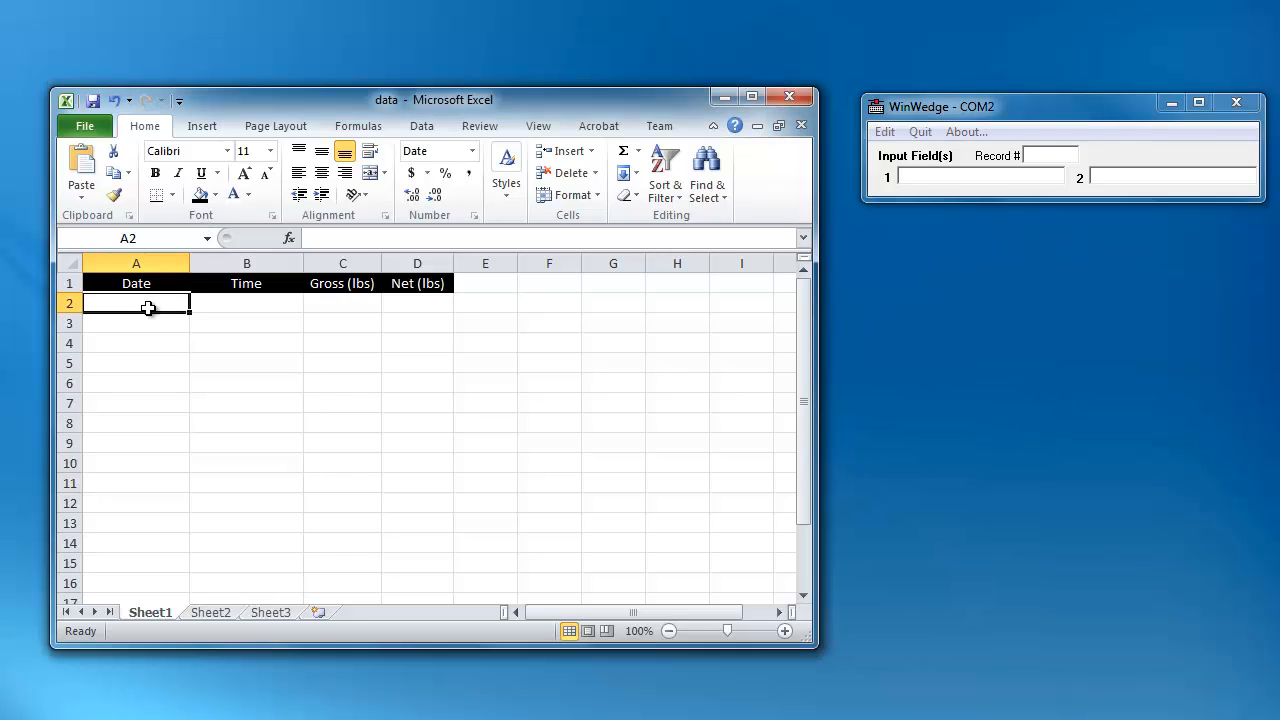
pyautogui.moveTo(18, 362)
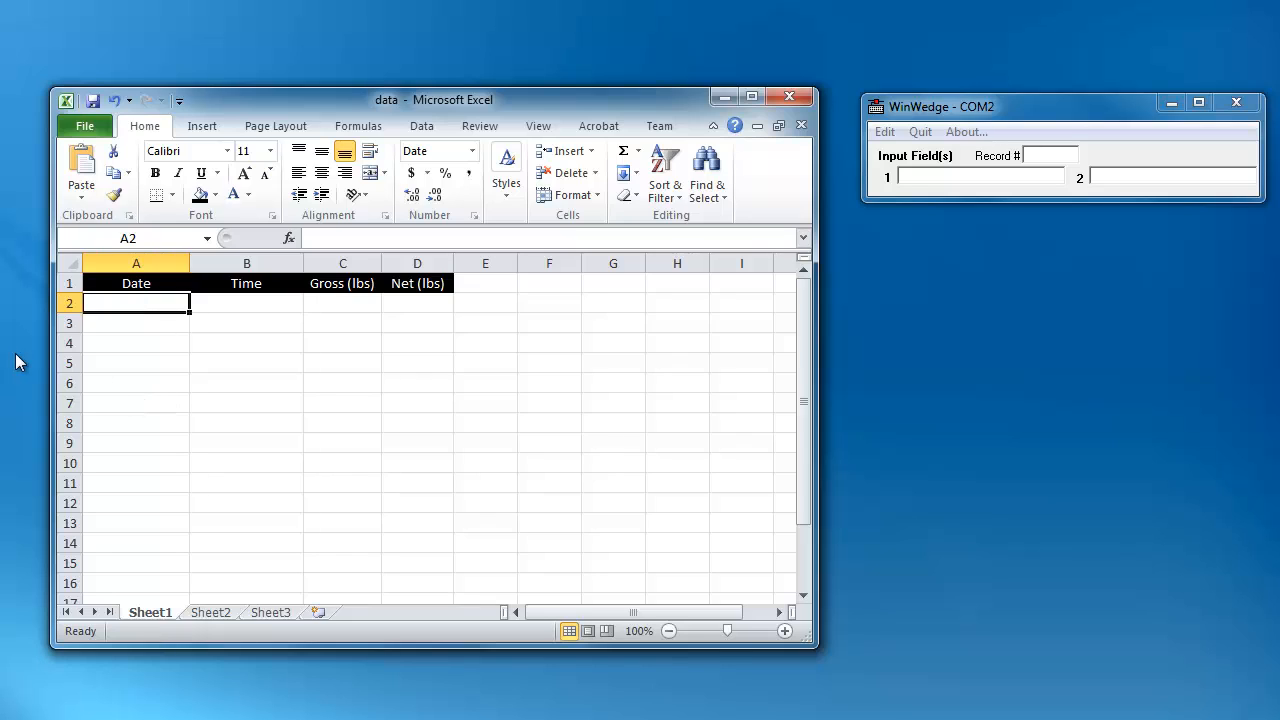